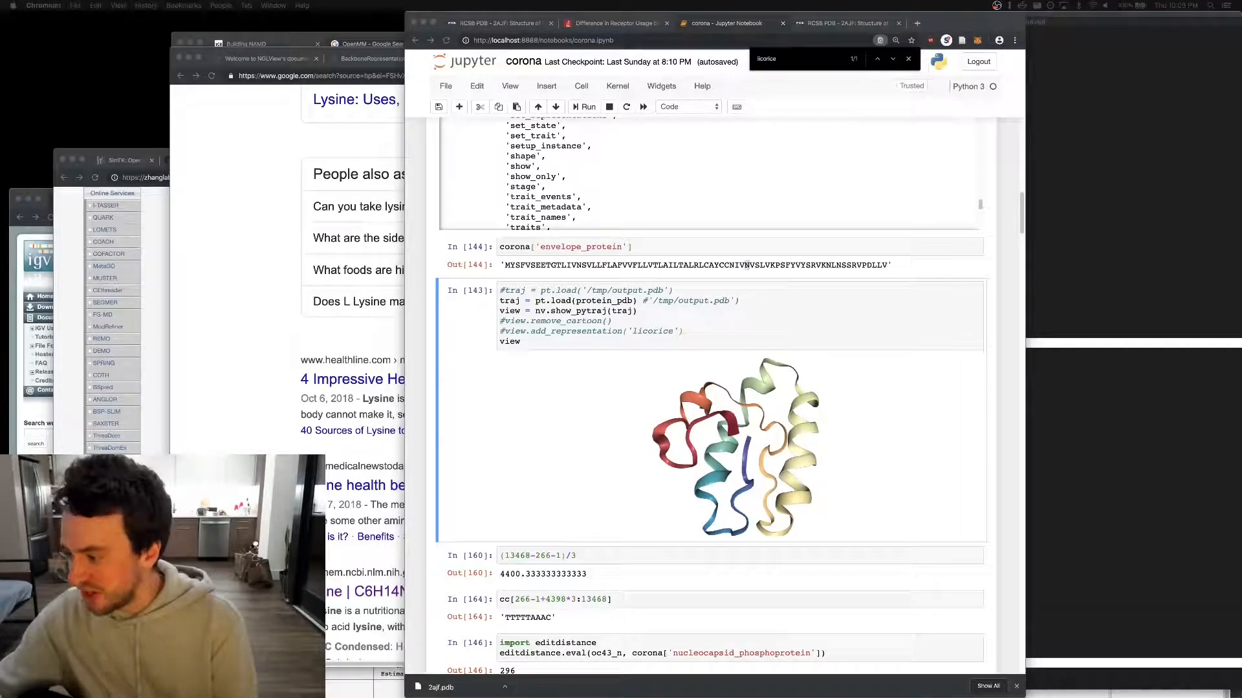
mouse_move(529, 356)
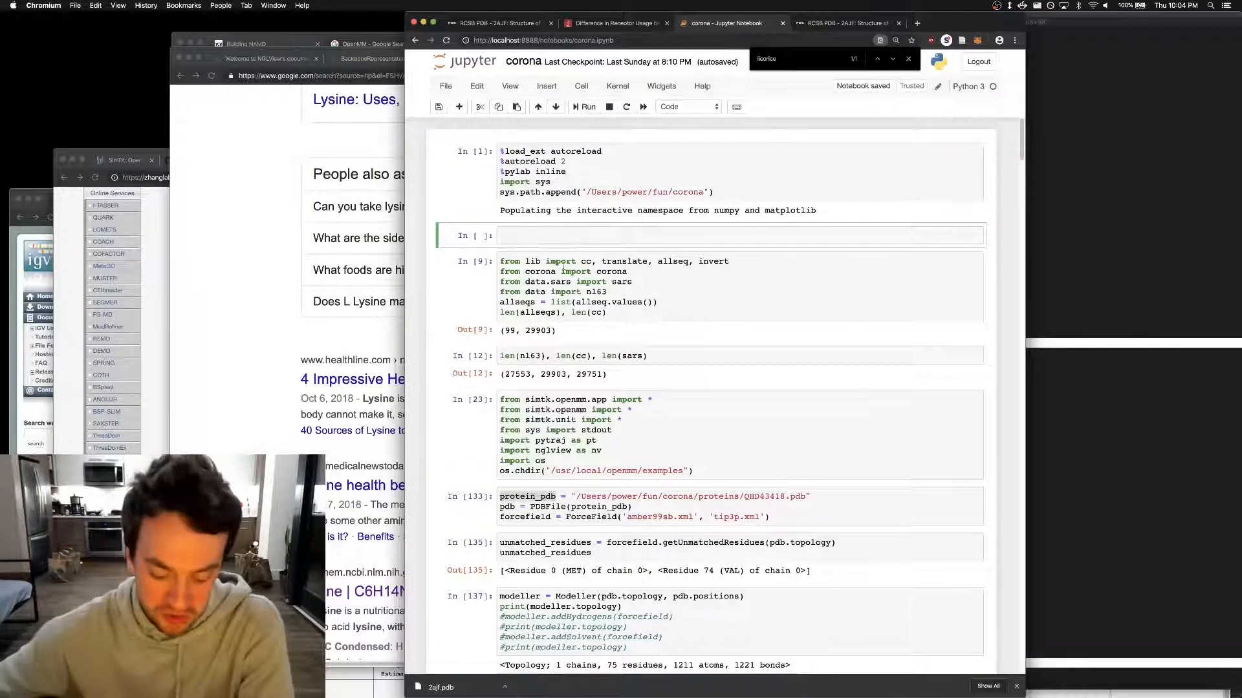
Step: Write a loop over range(0, 10) that prints i
type("i = 0")
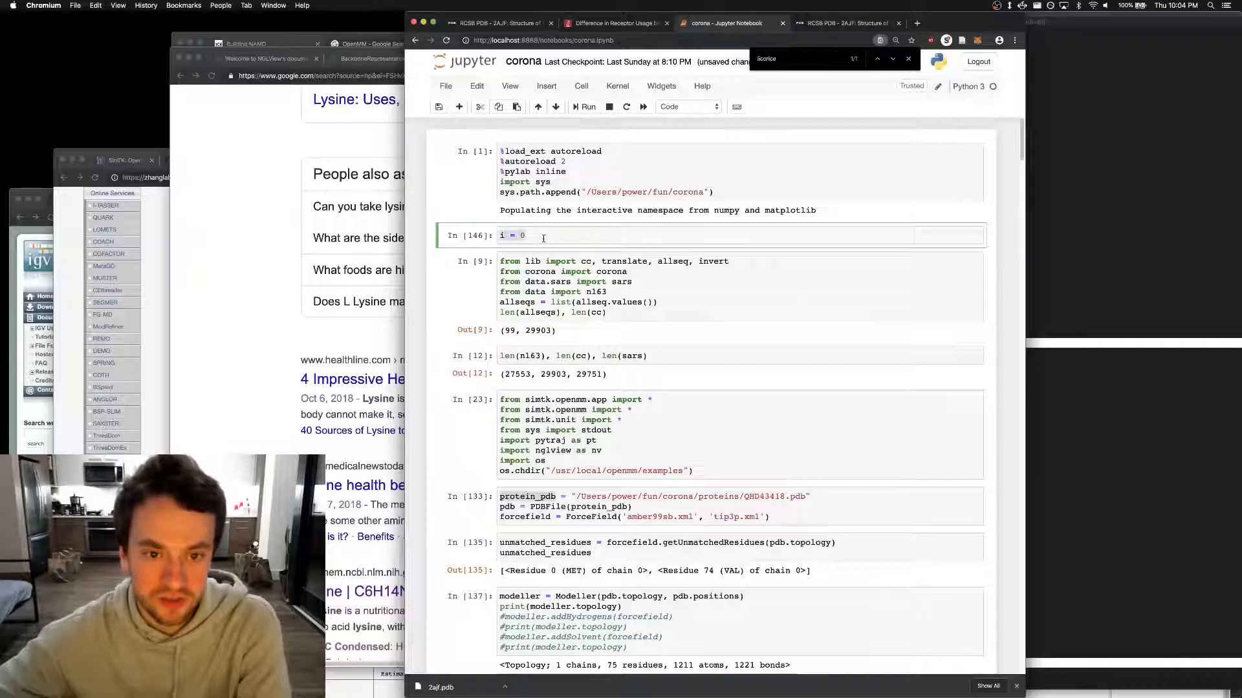
type("for i in")
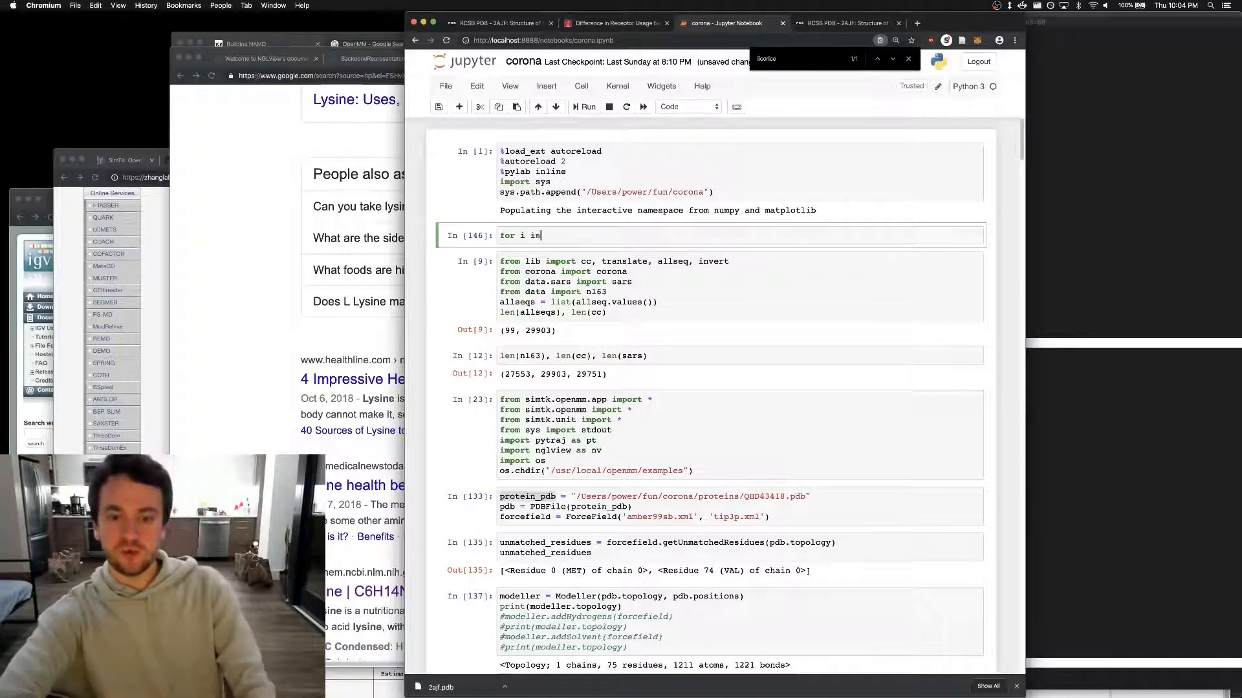
type("range(0, 10):")
type("print(i)")
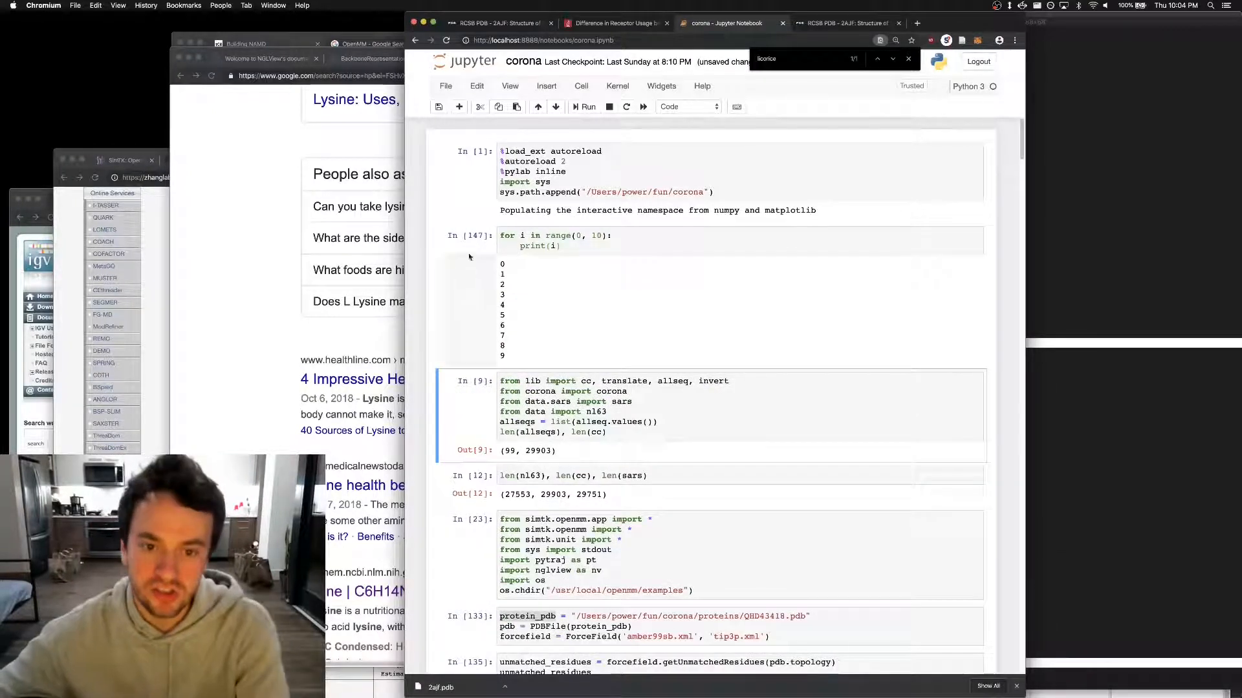
Step: Insert an empty cell above the loop cell and clear the test code typed into it
left_click(546, 85)
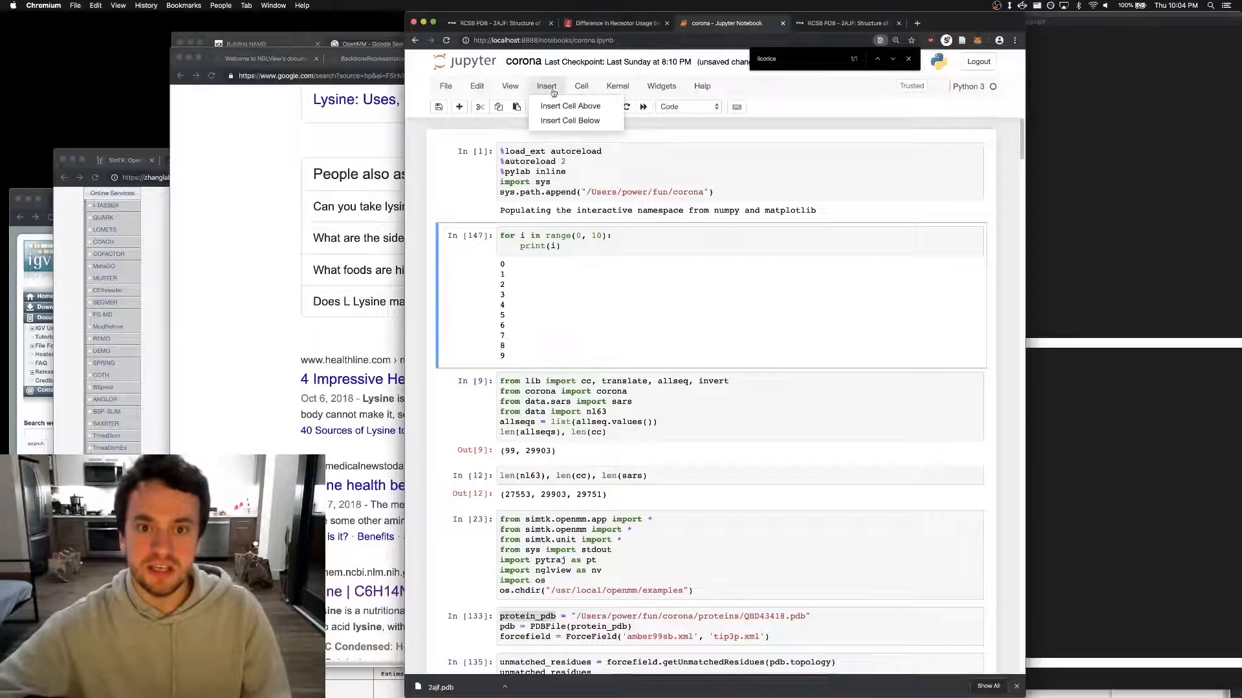
left_click(570, 105)
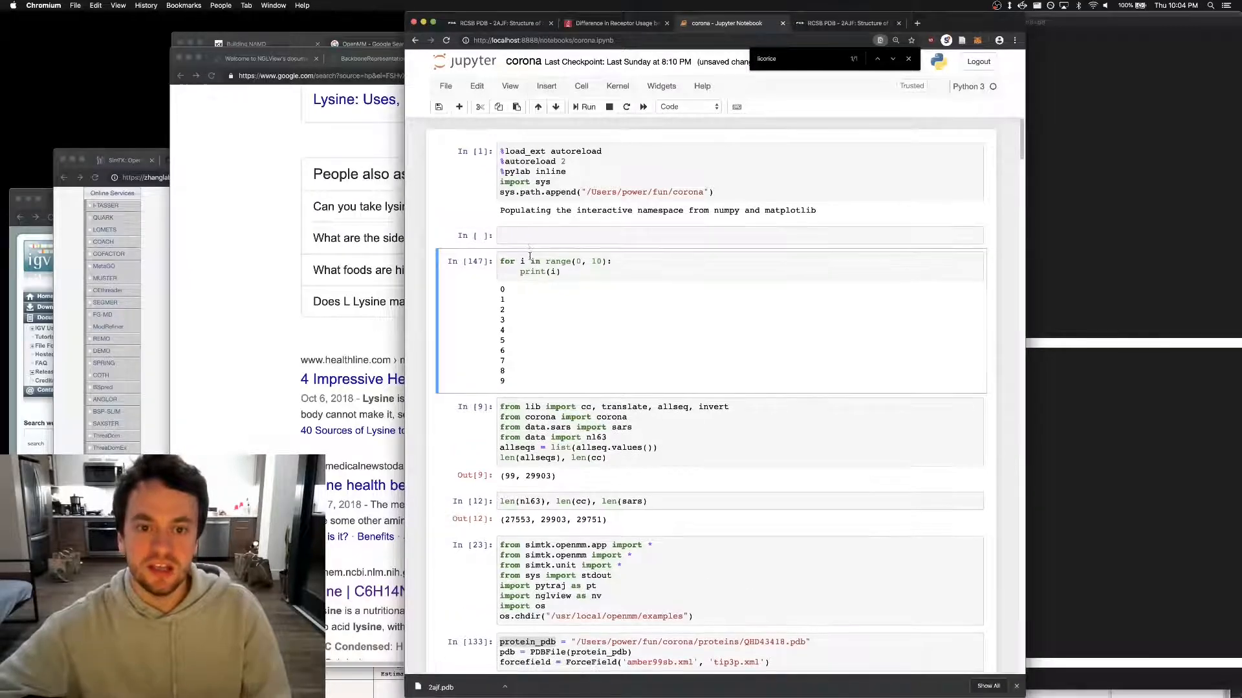
type("int main() {")
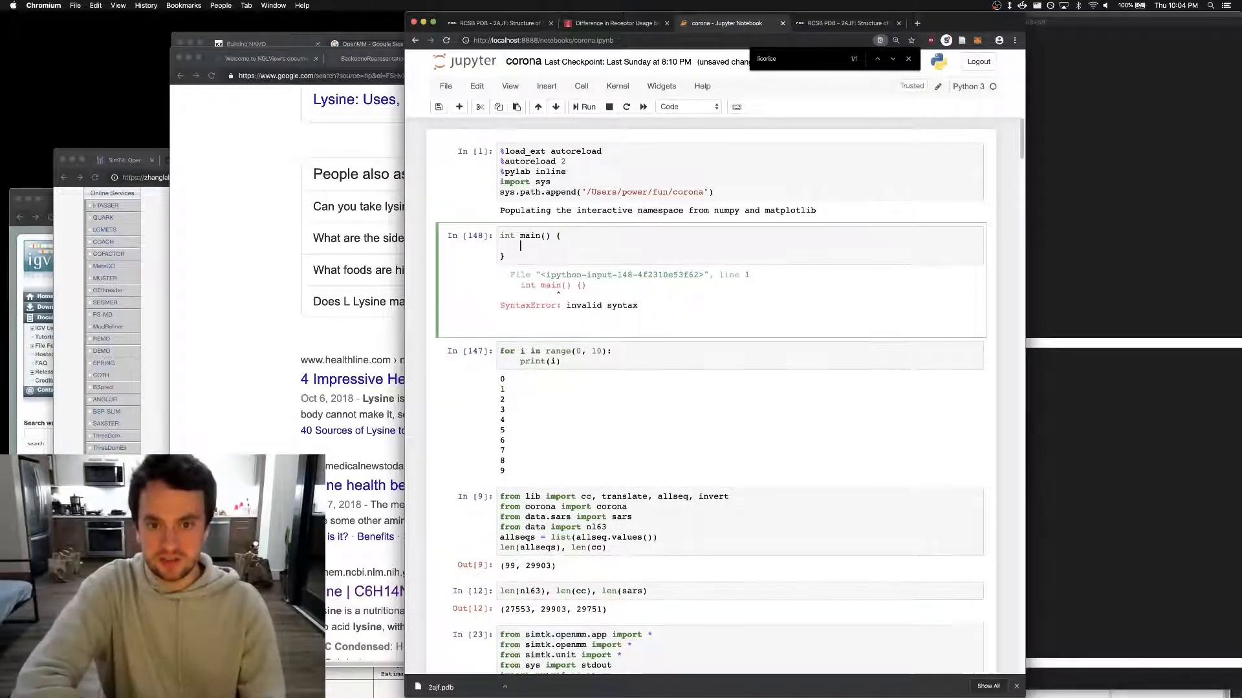
type("int i;")
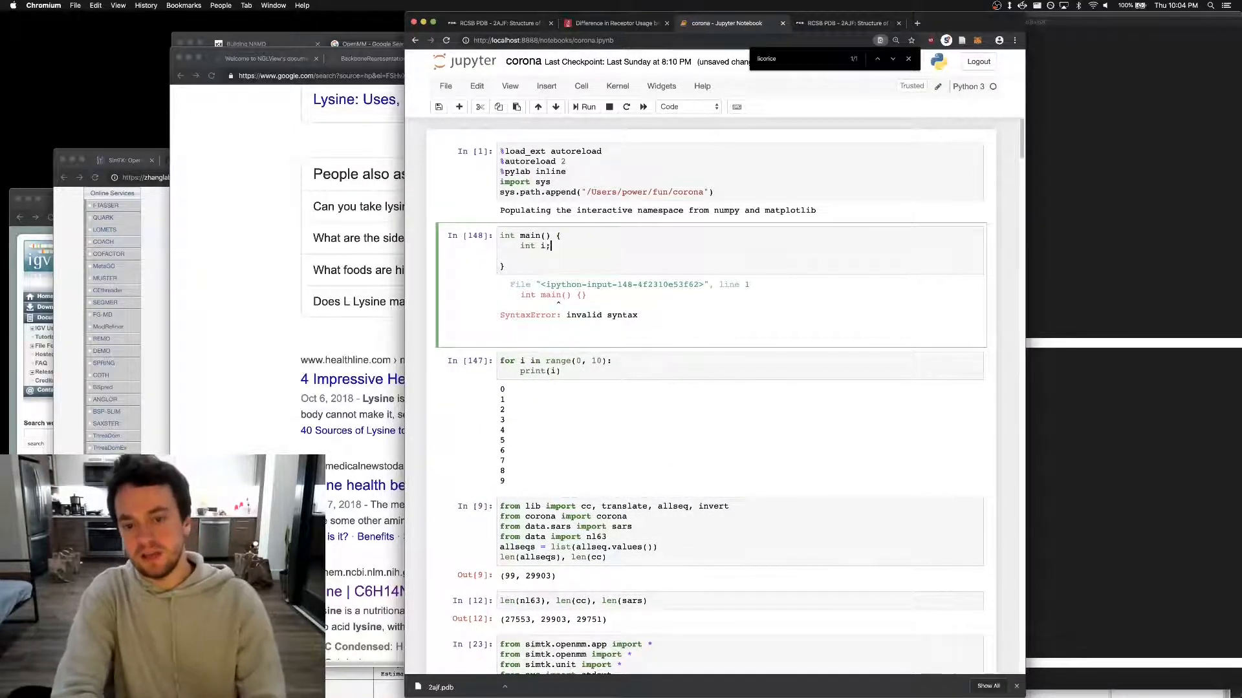
type("for (int i = 0")
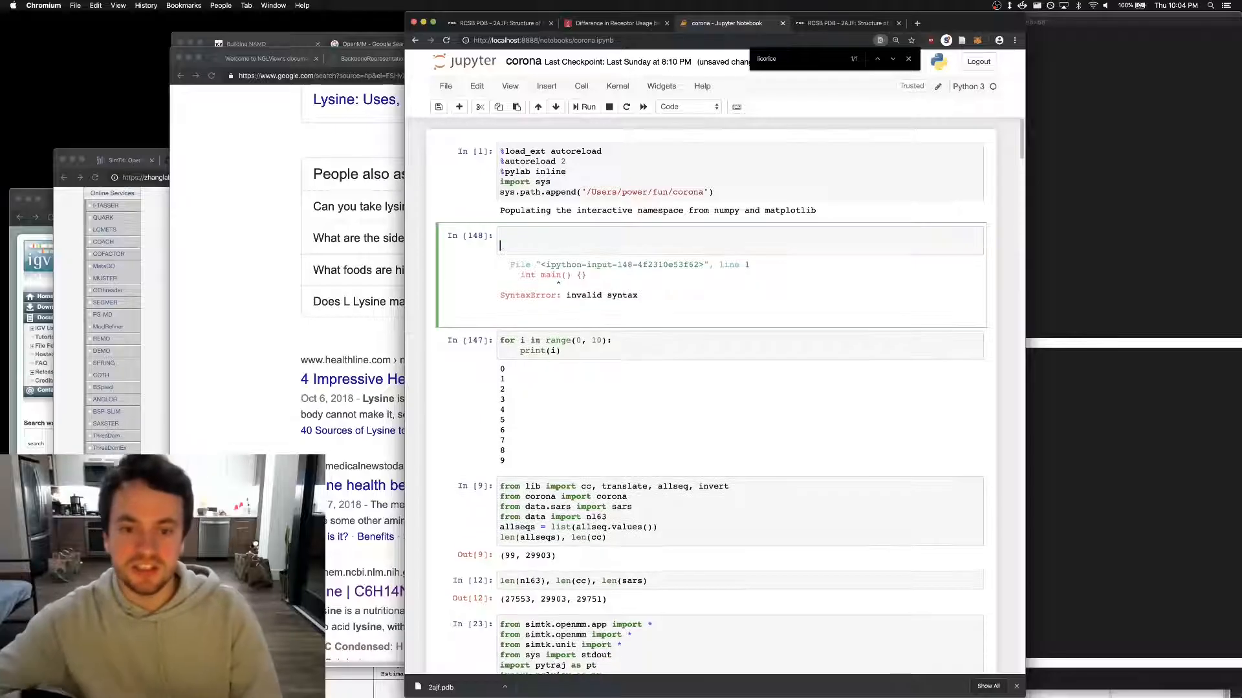
left_click(476, 85)
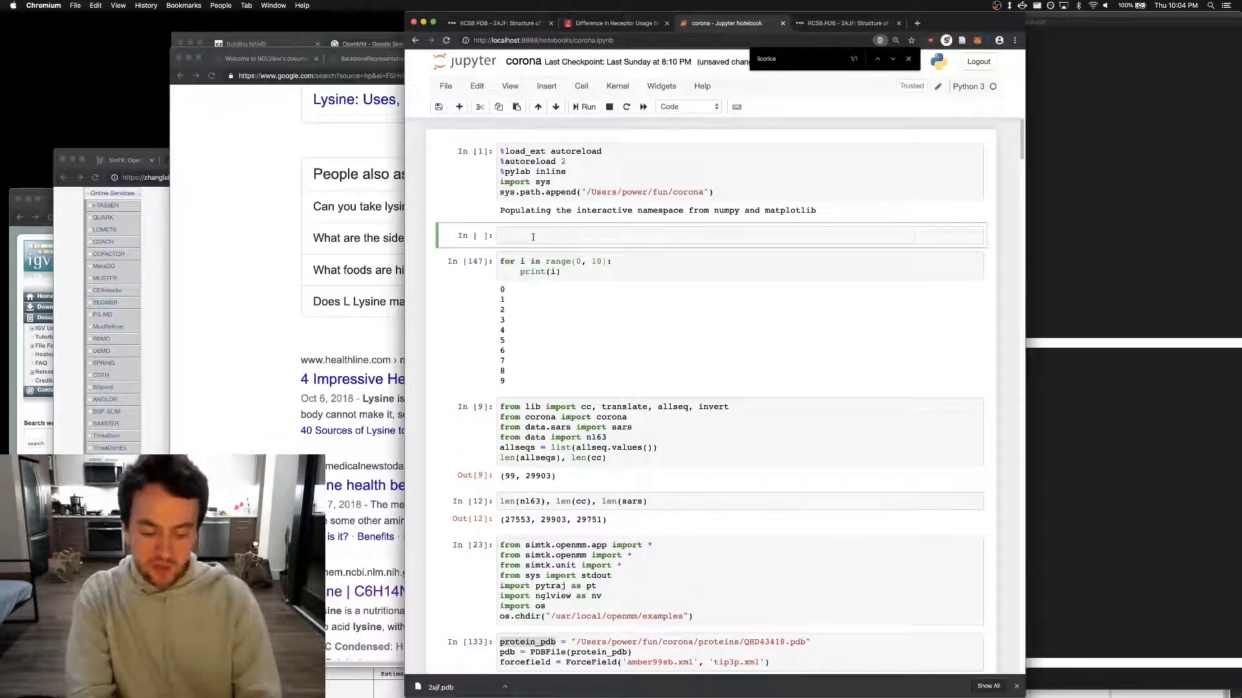
Step: Define l = [84, 23, 99, 10] in the new cell and check sorted(l)
type("l = [\"b\"]")
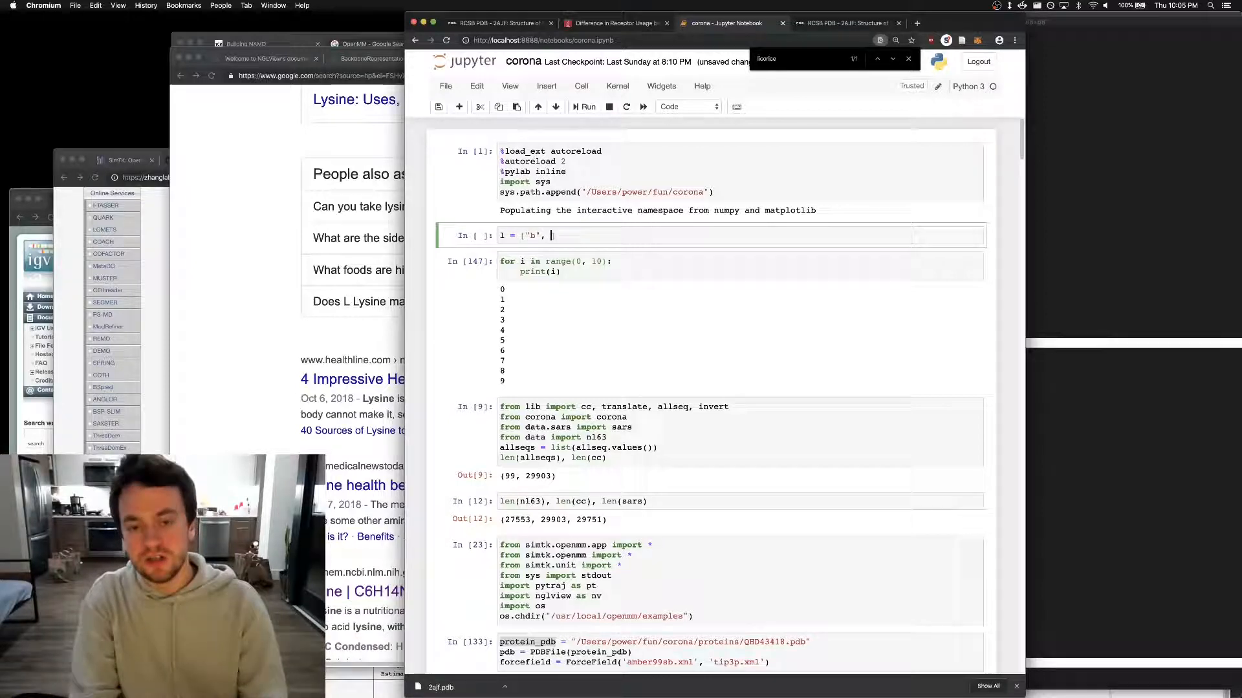
type("84")
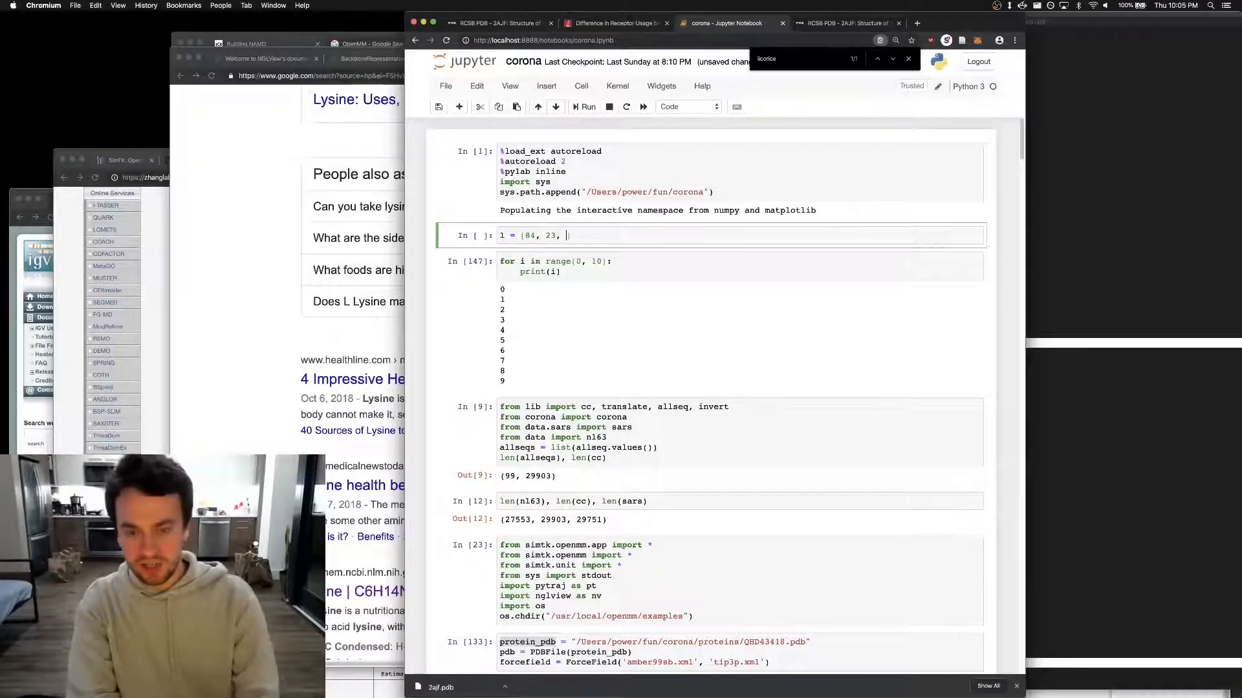
type("99, 10]")
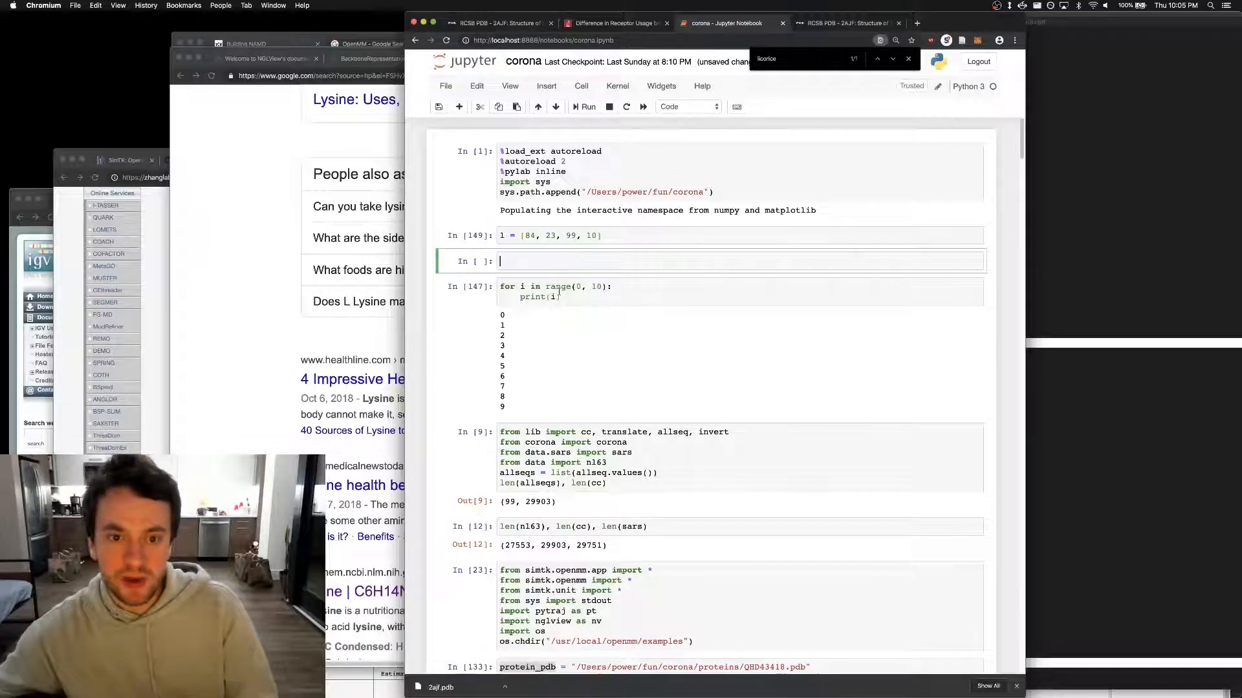
type("sorted(l)")
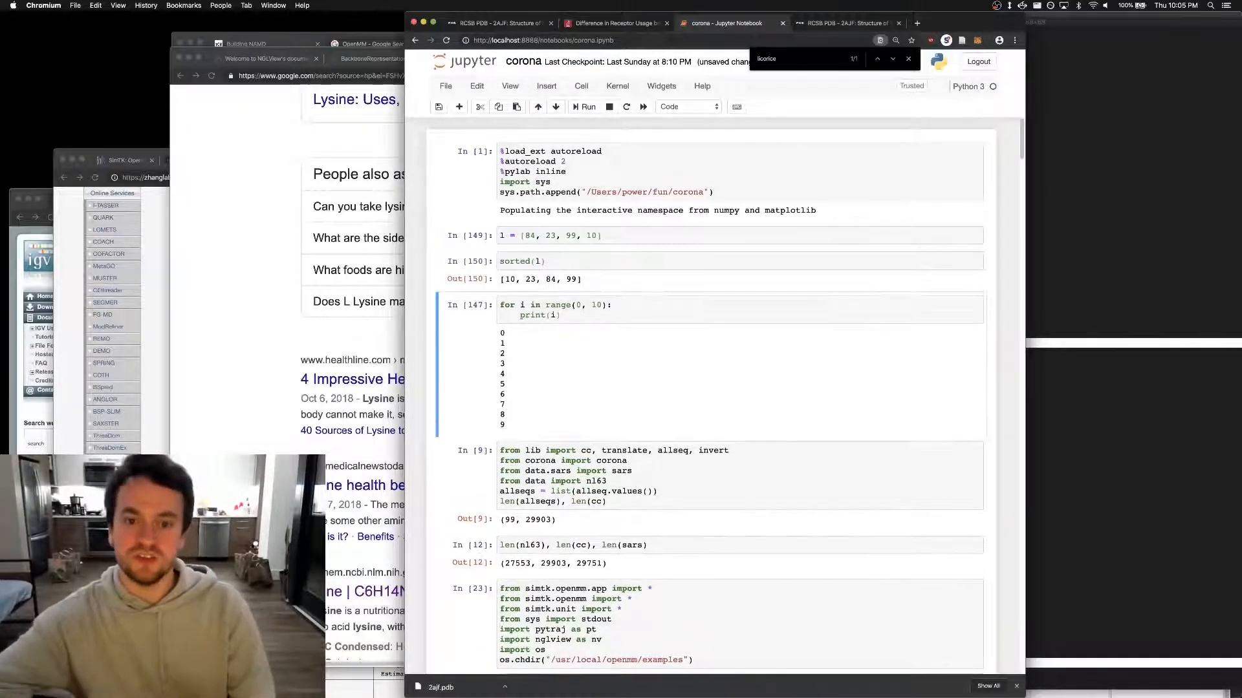
left_click(476, 86)
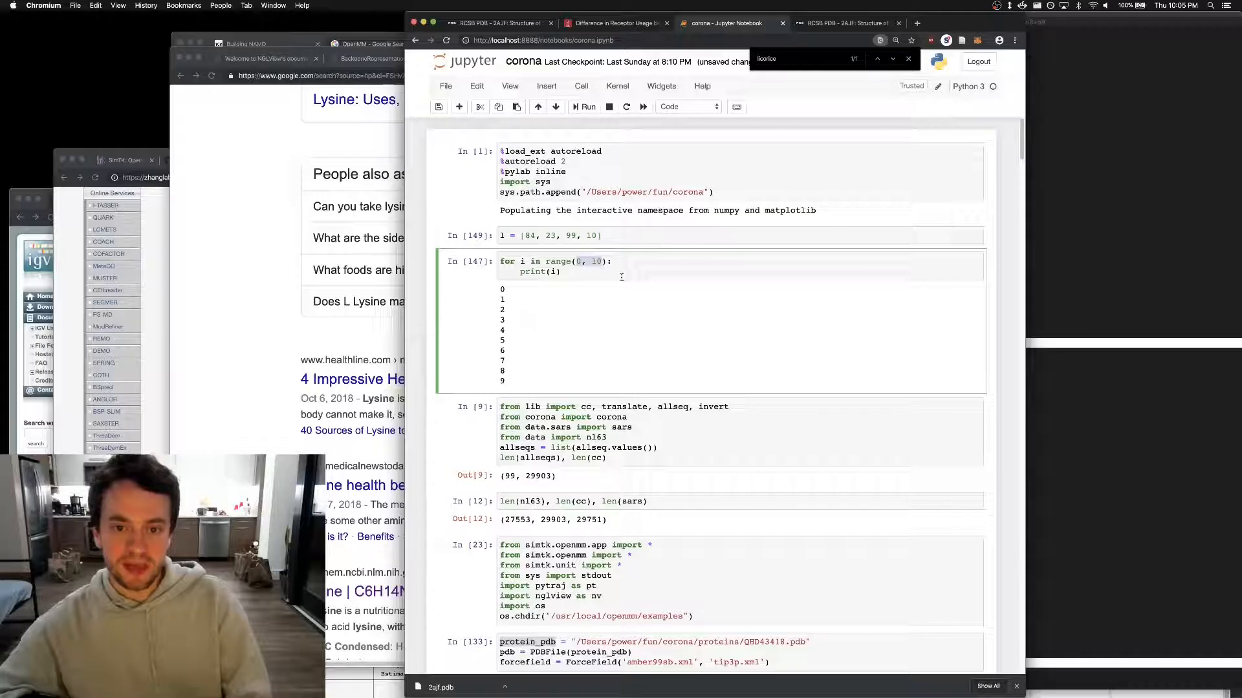
Step: Loop over range(len(l)) printing each index with l[i], then add an inner j loop
type("len(l)\"")
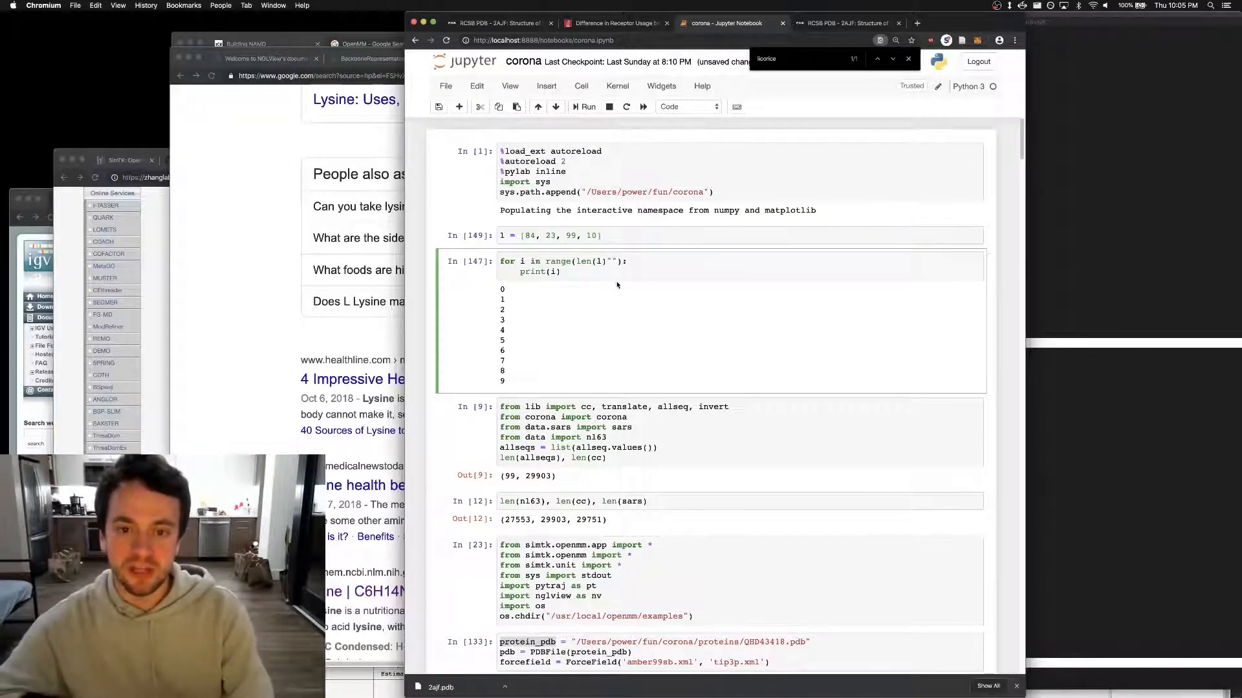
left_click(587, 106)
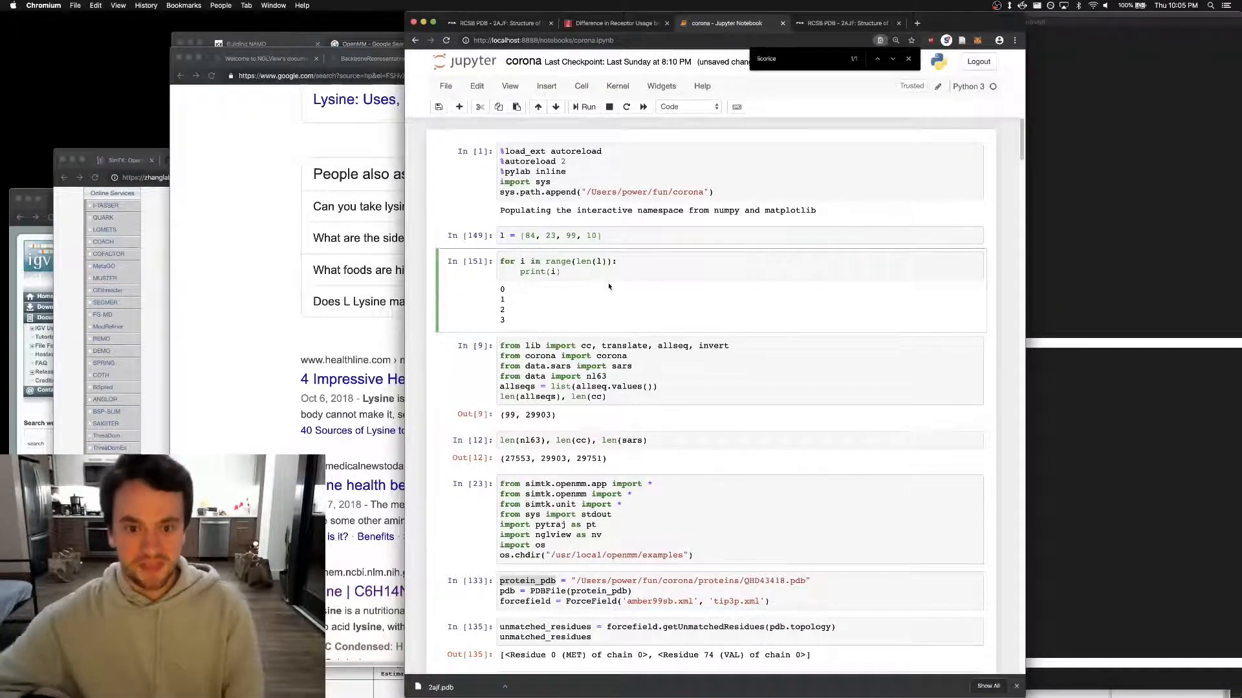
type(",")
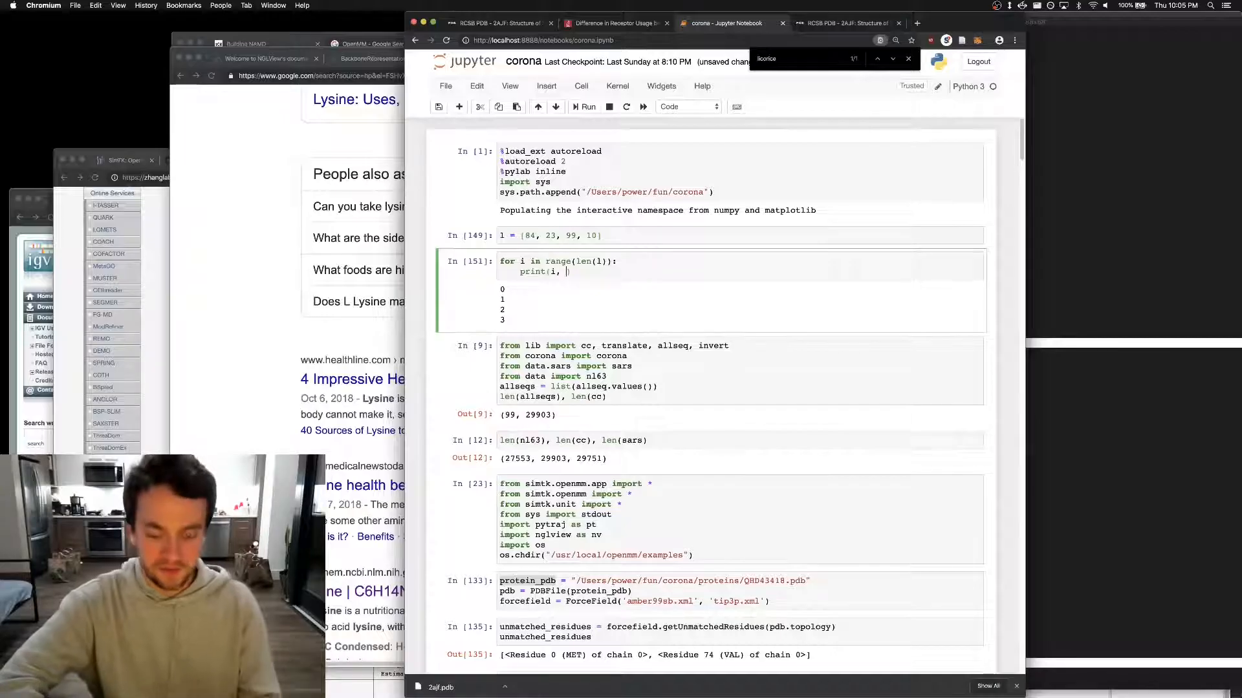
type("l[i]")
type("# O(n^2)")
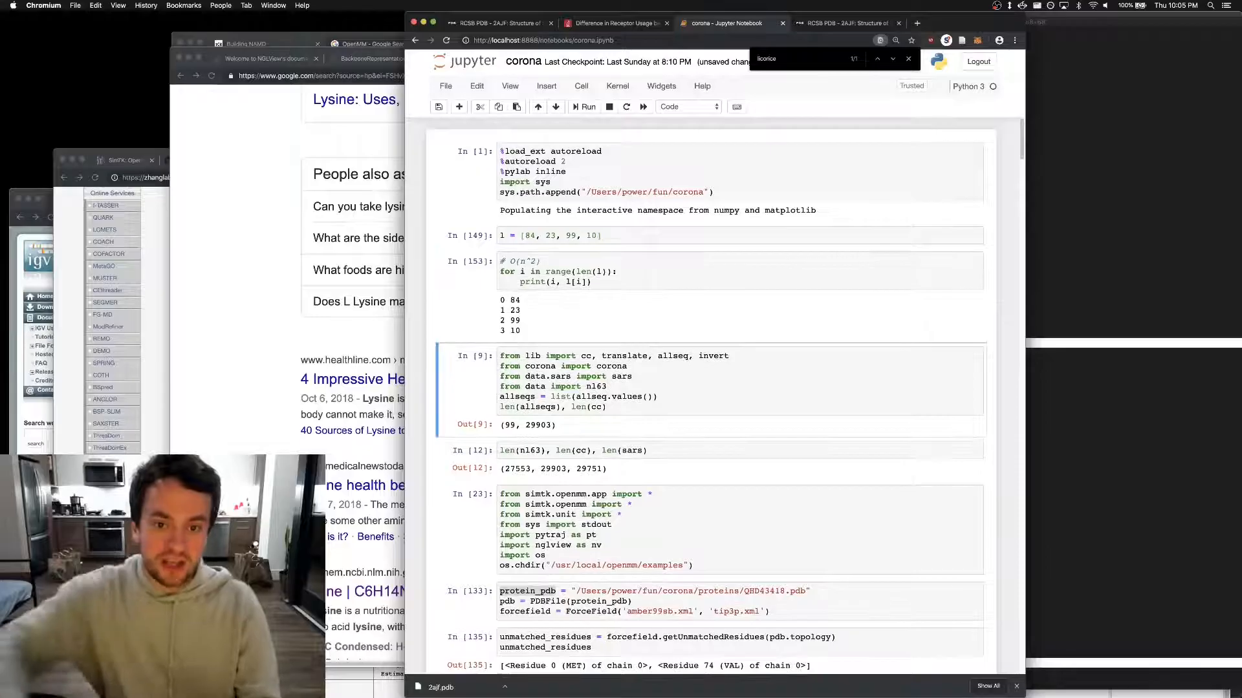
left_click(621, 271)
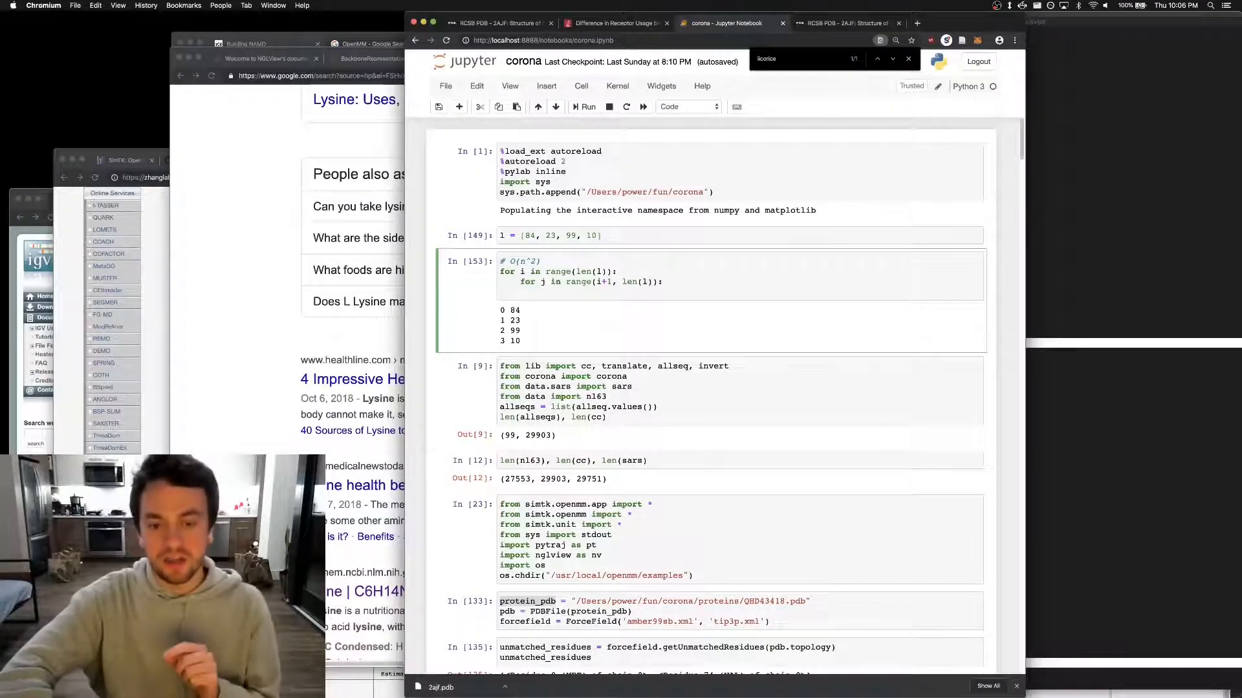
Step: Print i, j pairs from the nested loops, then begin the if l[i] > l[j] check
type("print(i, j")
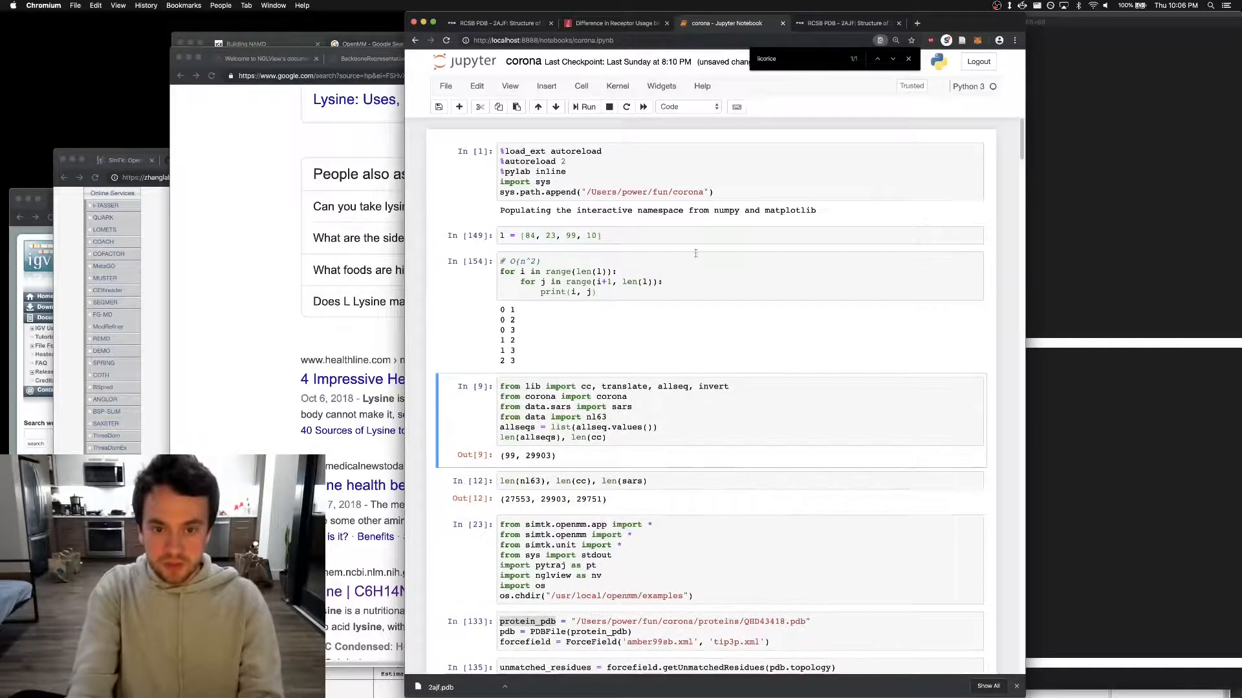
left_click(662, 282)
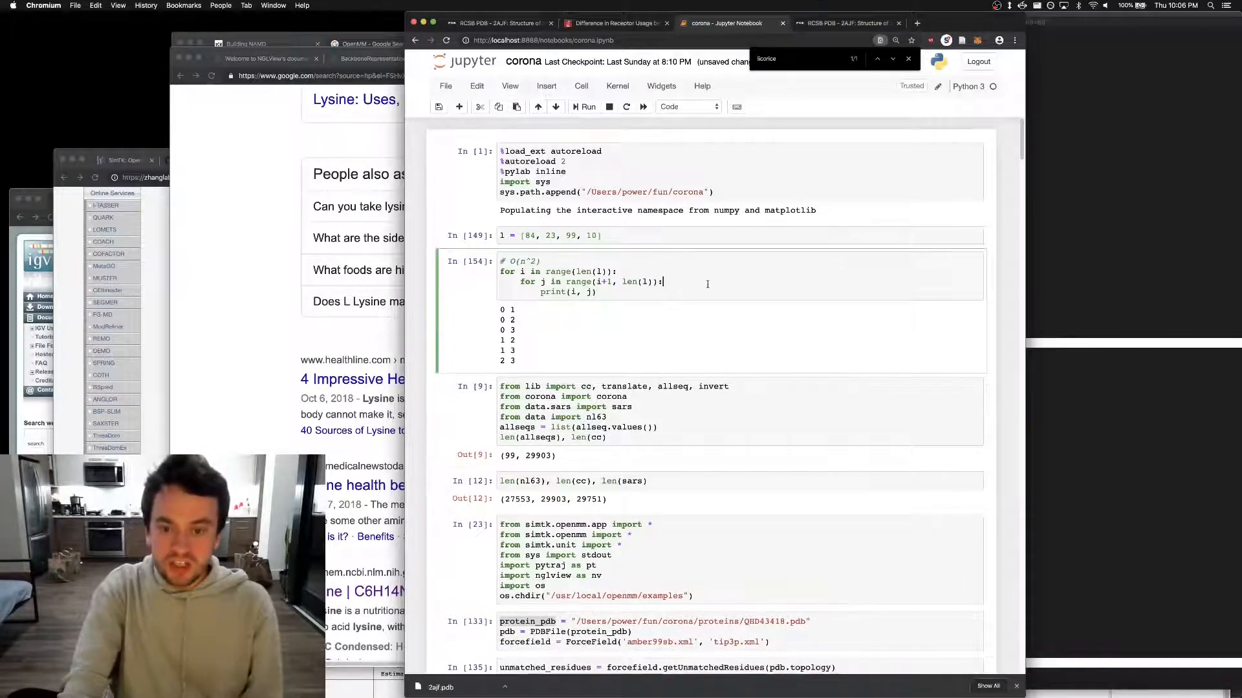
type("if l")
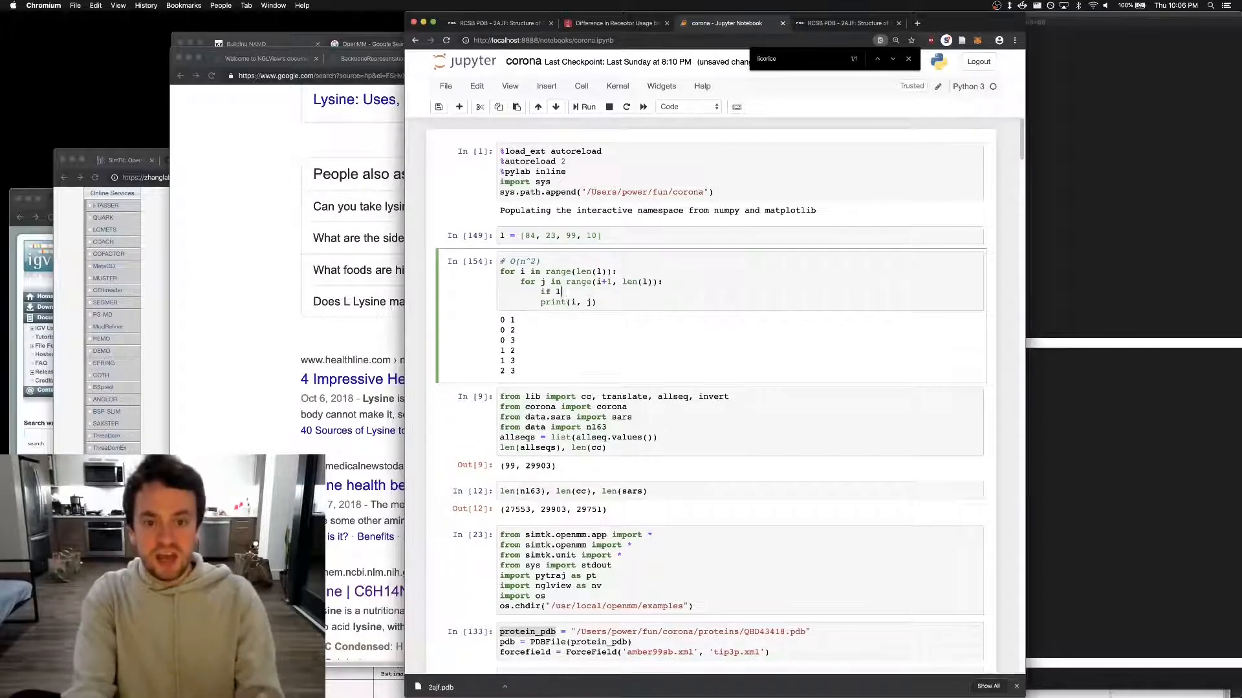
type("[i]")
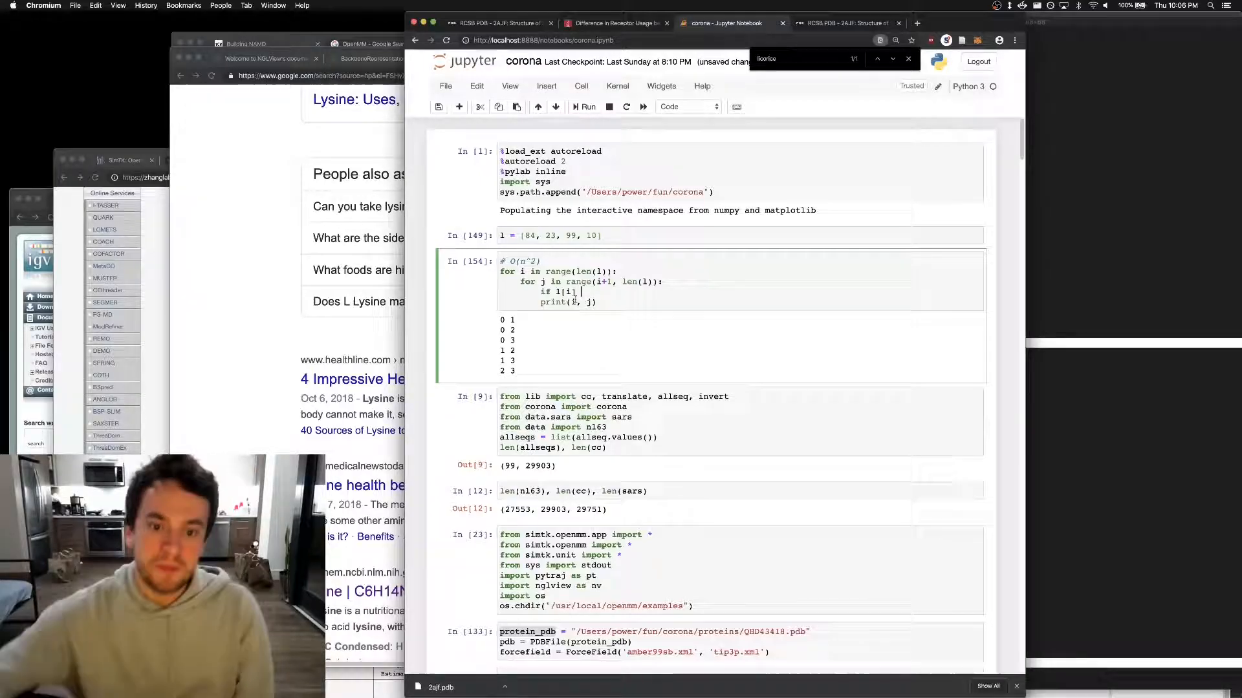
left_click(554, 235)
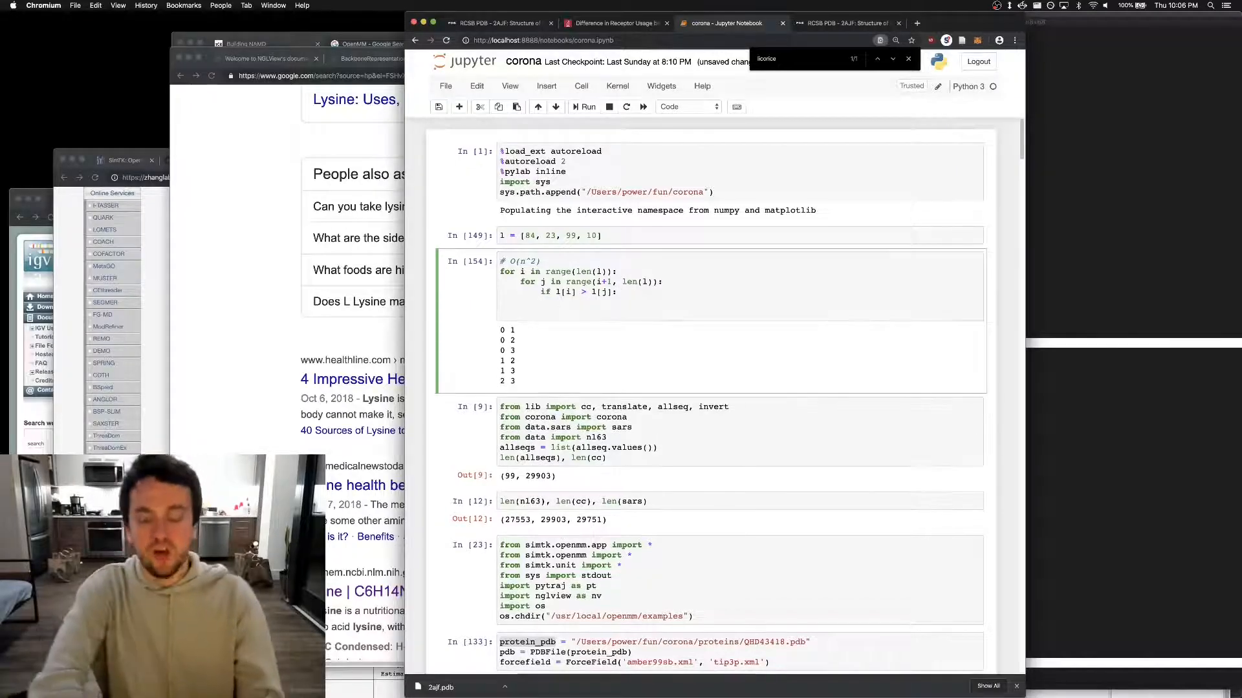
Step: Swap l[i] and l[j] via temp t, output l, and run to get [10, 23, 84, 99]
type("l[i]")
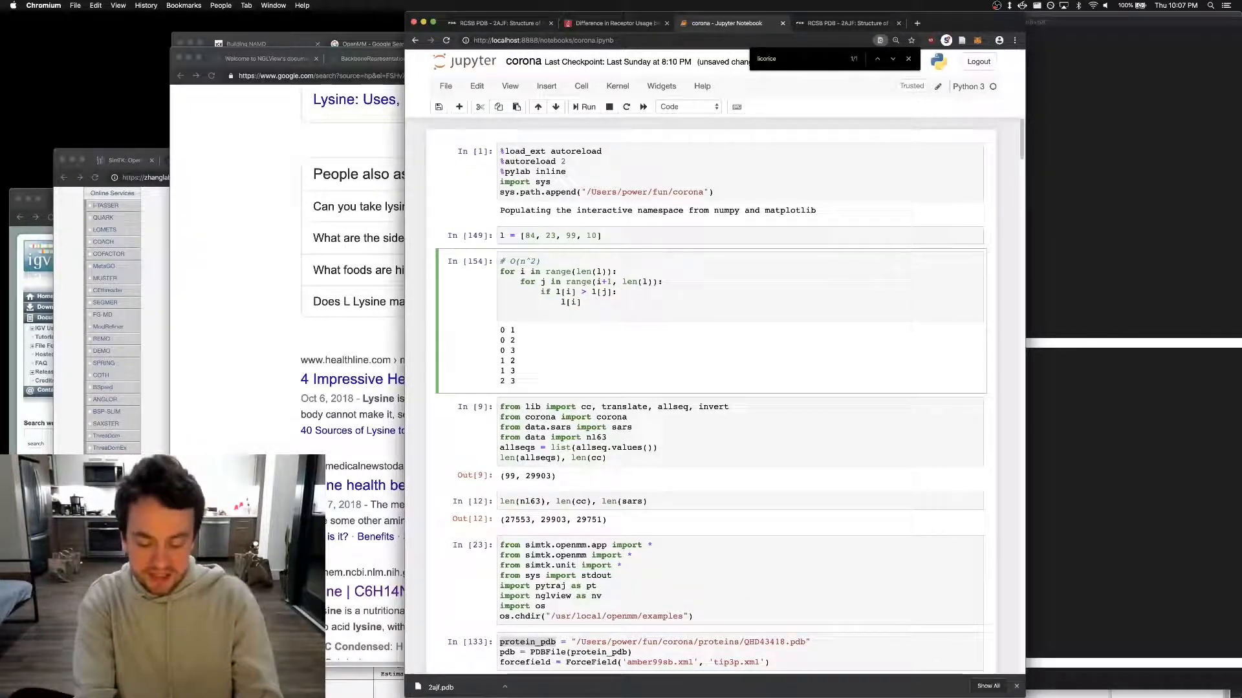
type("t =")
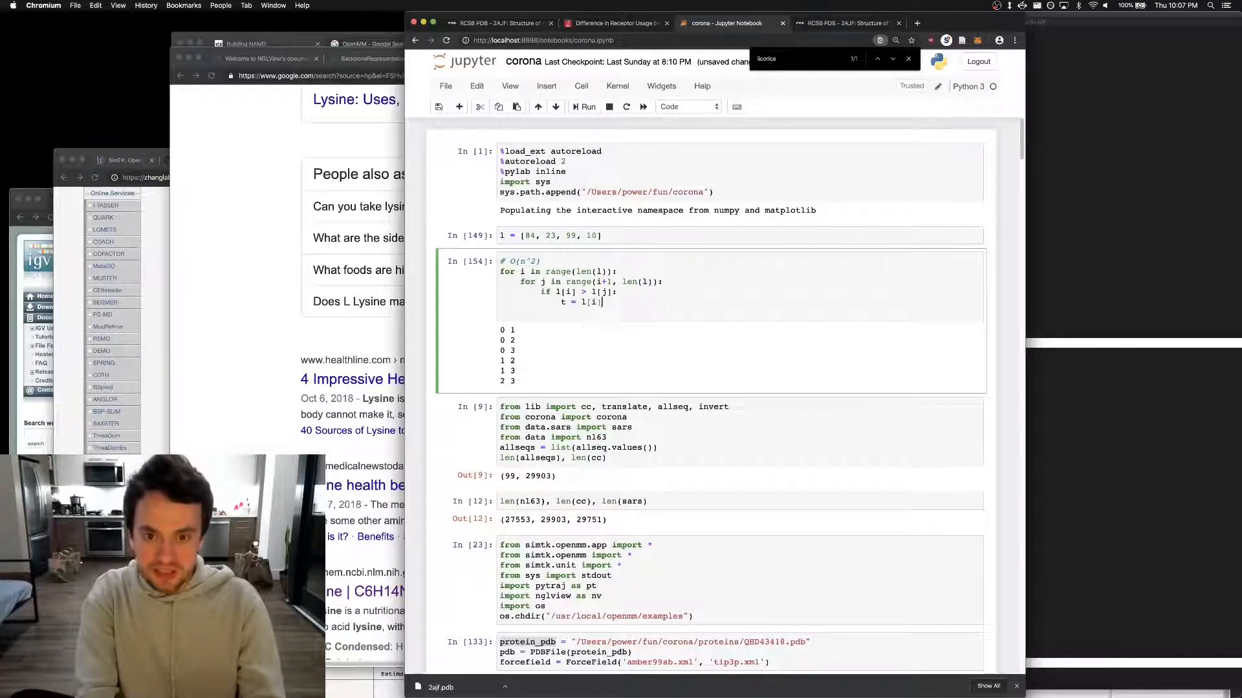
type("l[i] = lh")
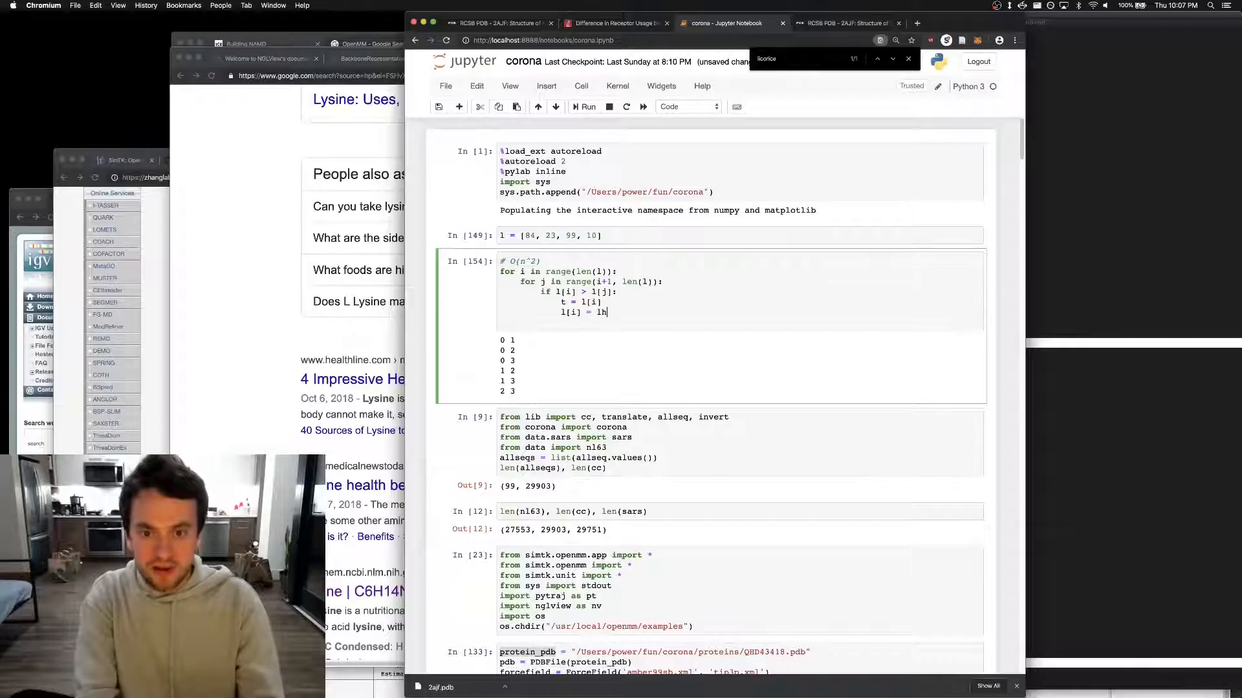
type("[j]")
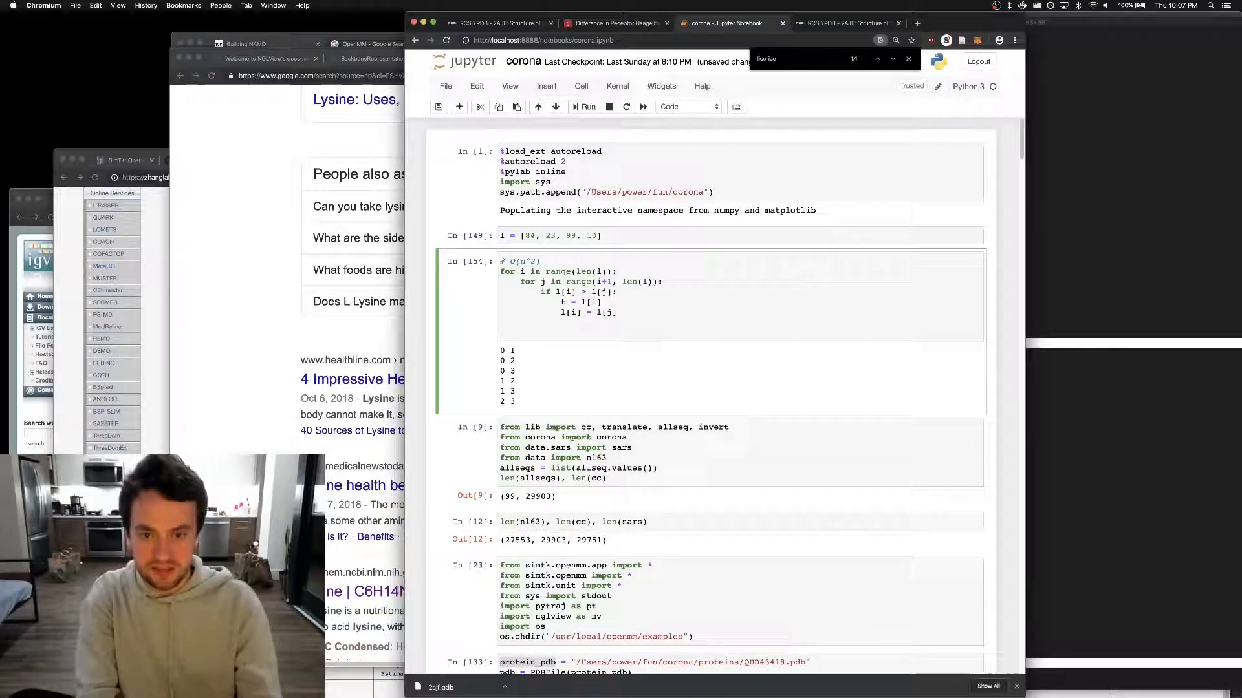
type("l[j] = t")
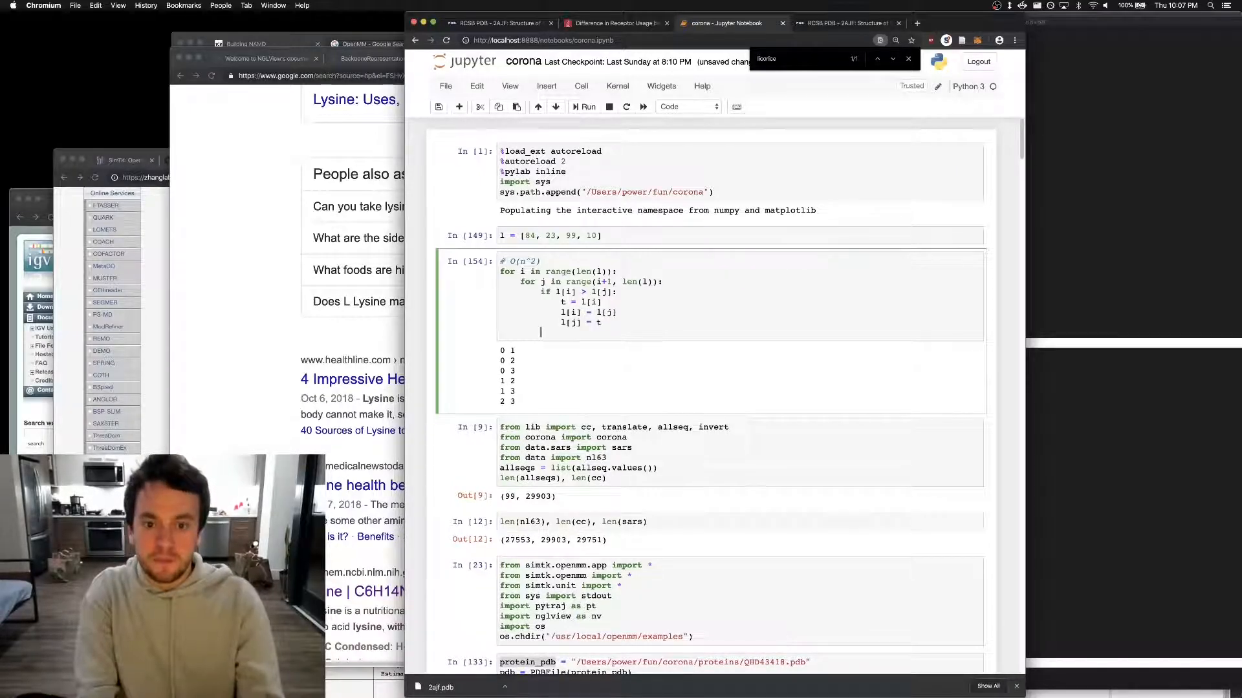
type("1")
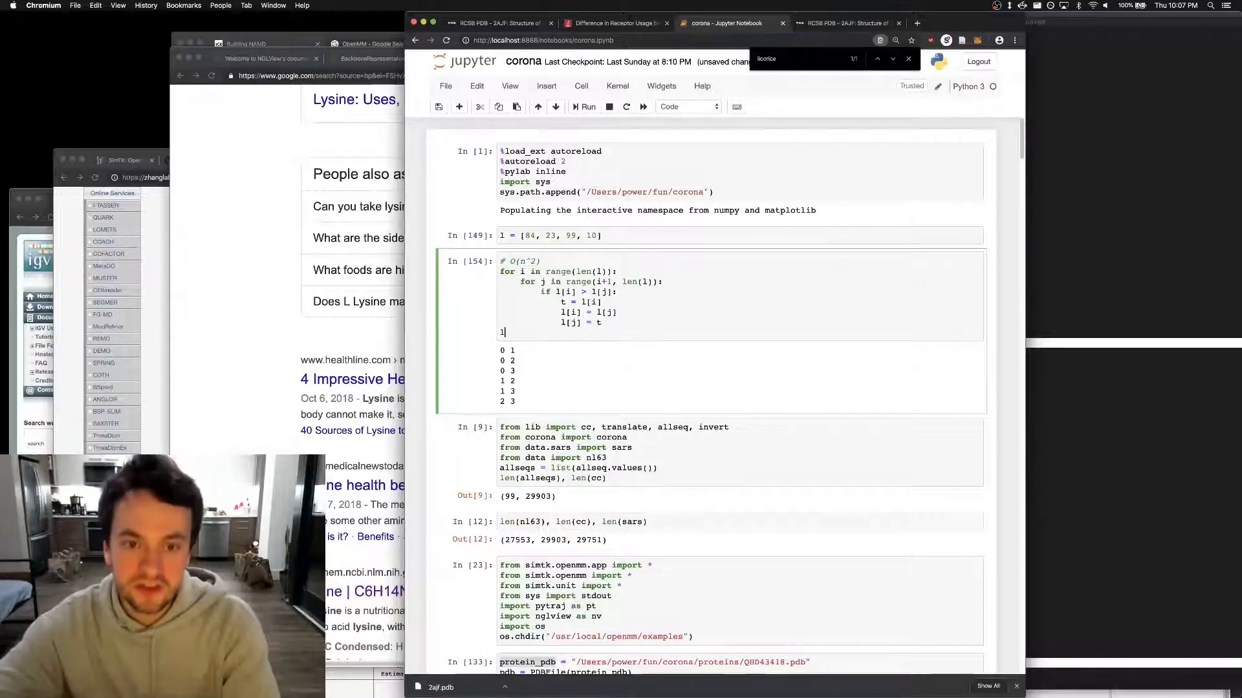
left_click(586, 106)
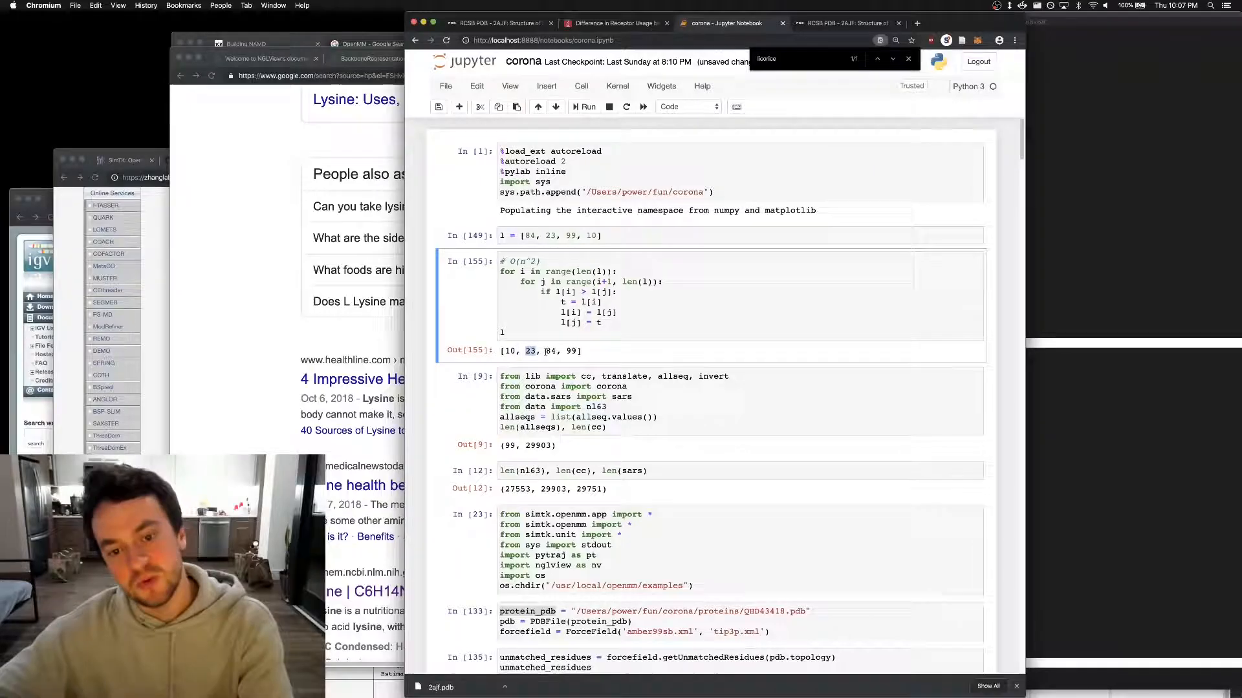
left_click(604, 322)
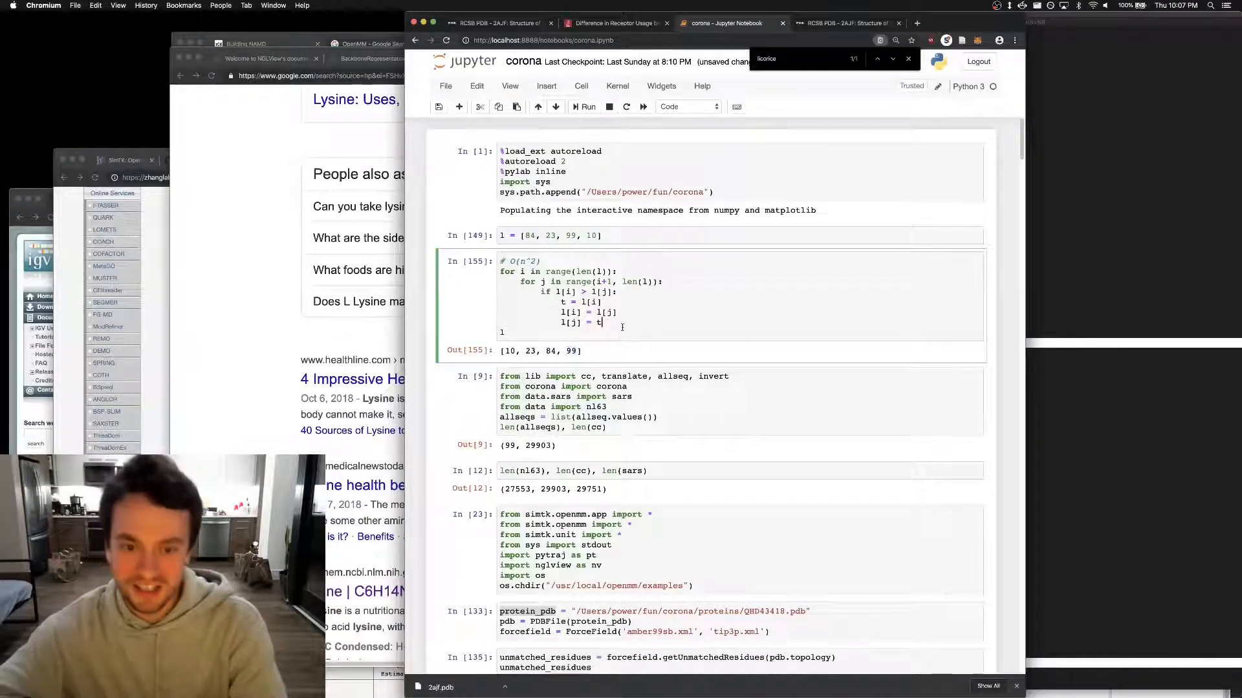